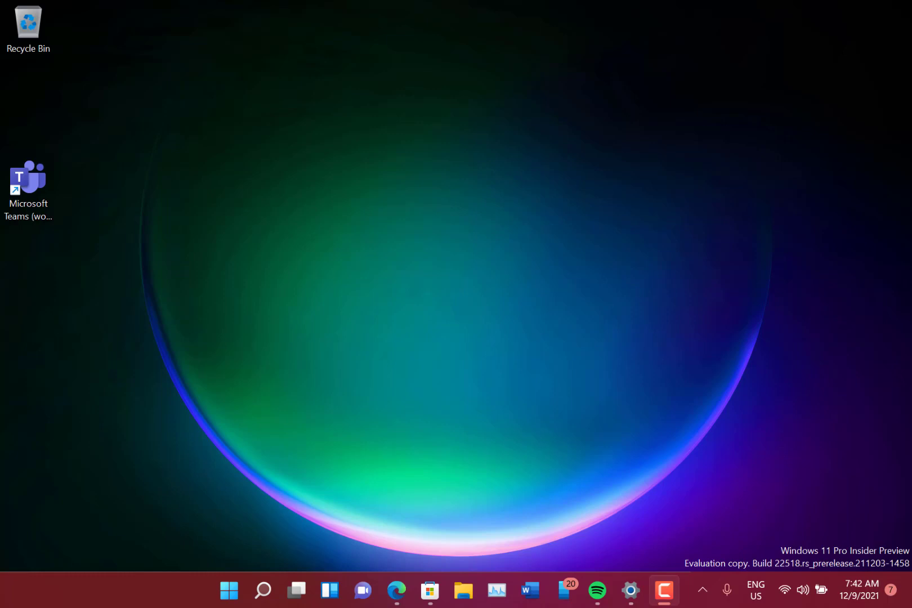
mouse_move(502, 459)
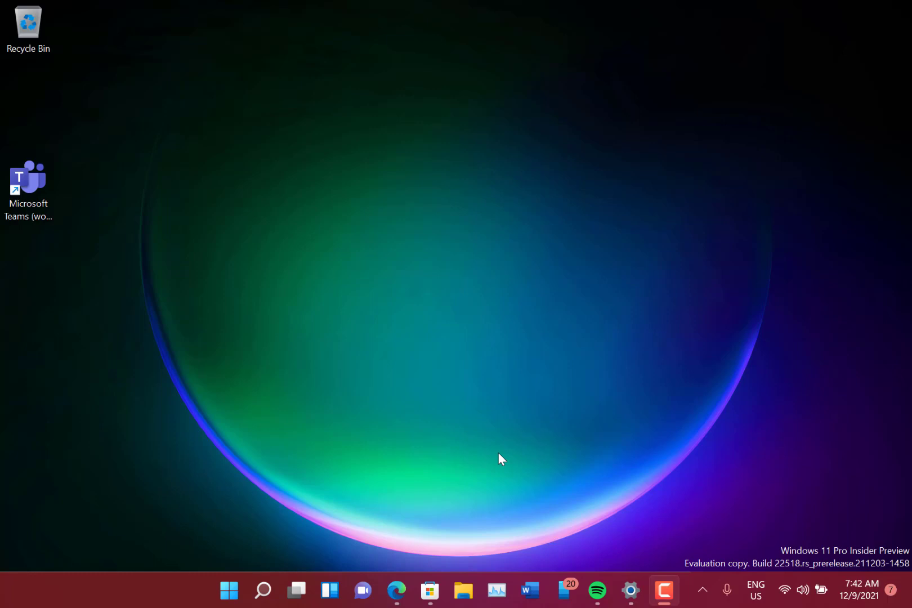
mouse_move(512, 342)
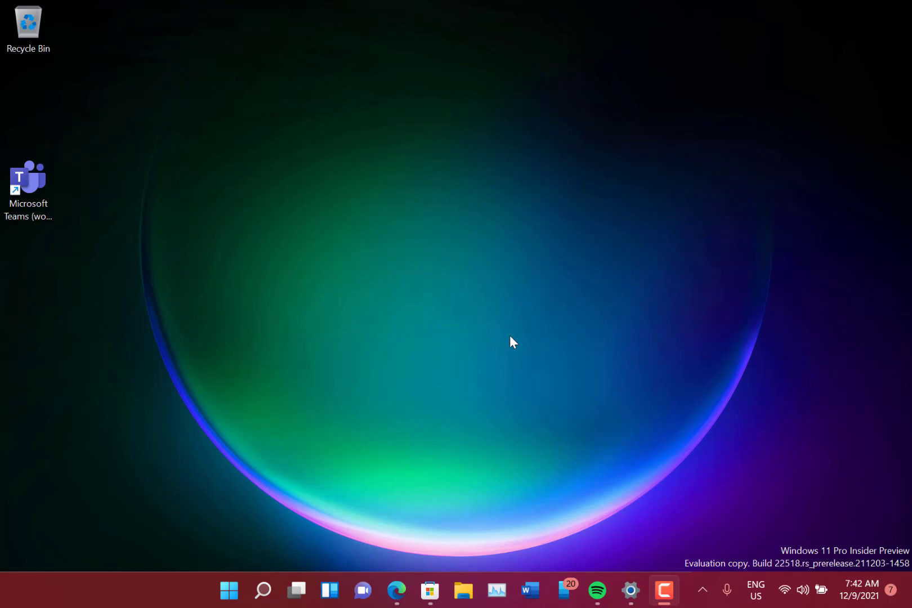
mouse_move(525, 364)
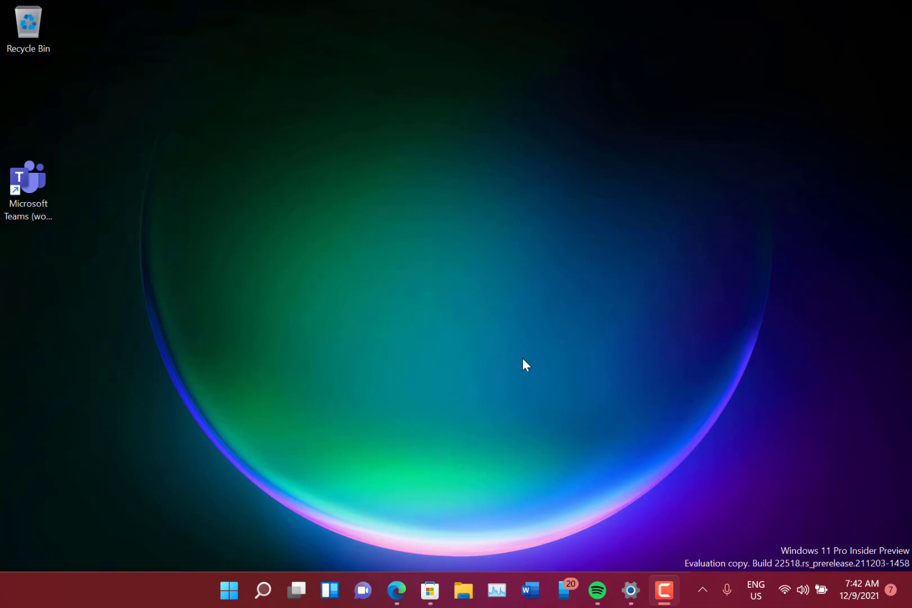
mouse_move(475, 277)
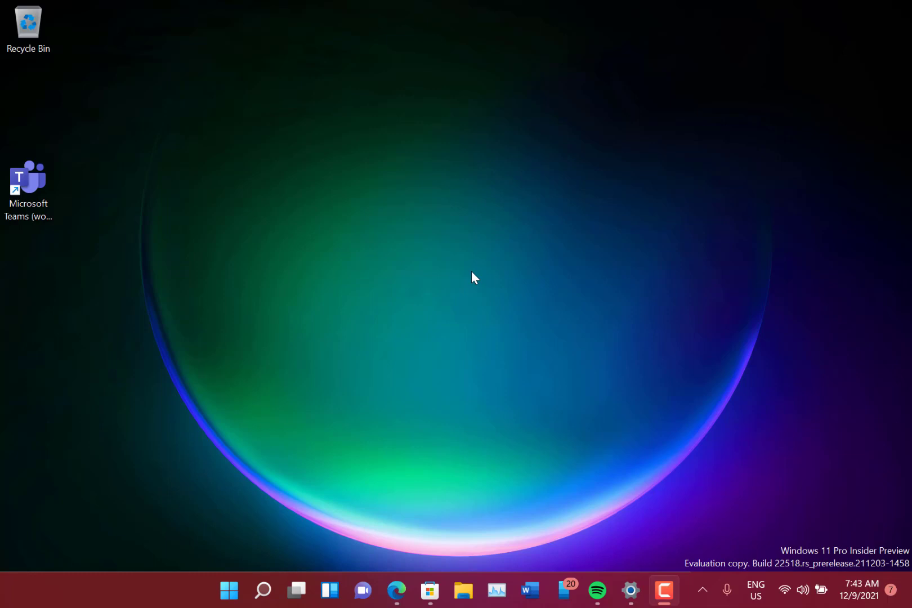
mouse_move(343, 351)
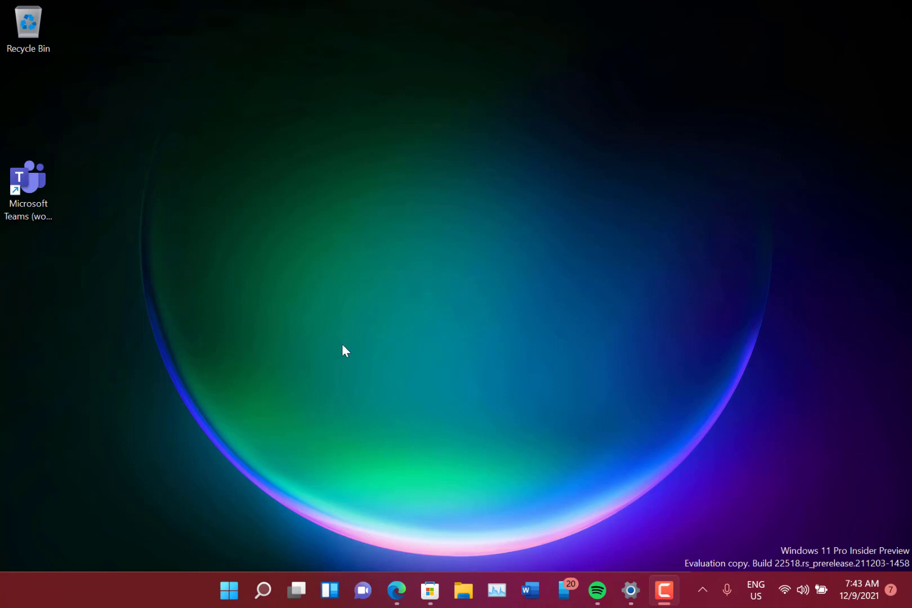
mouse_move(328, 316)
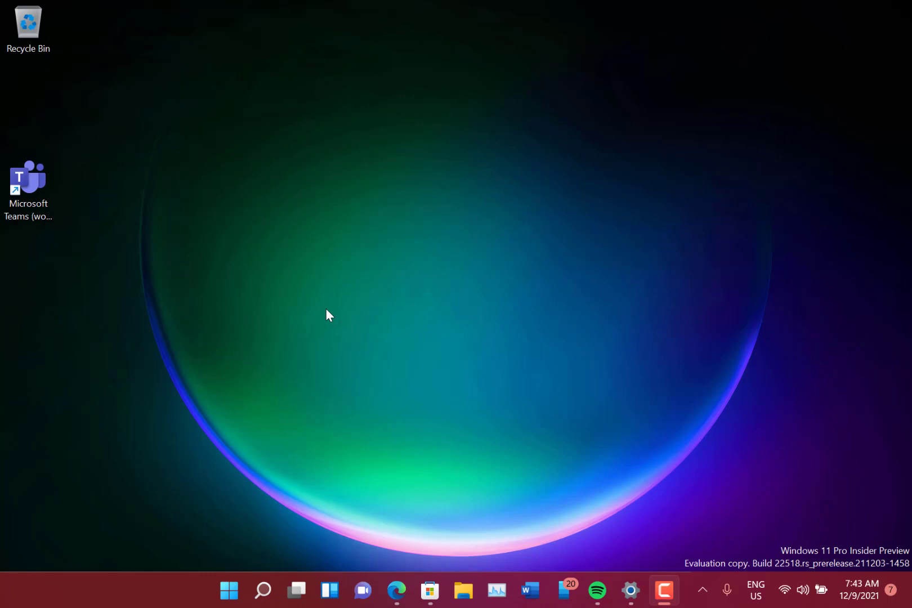
mouse_move(342, 319)
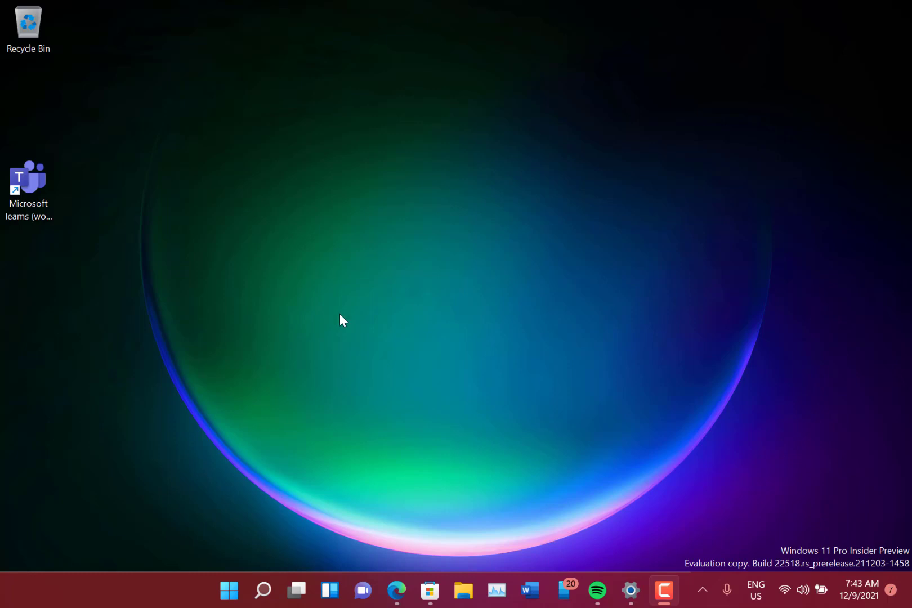
mouse_move(387, 216)
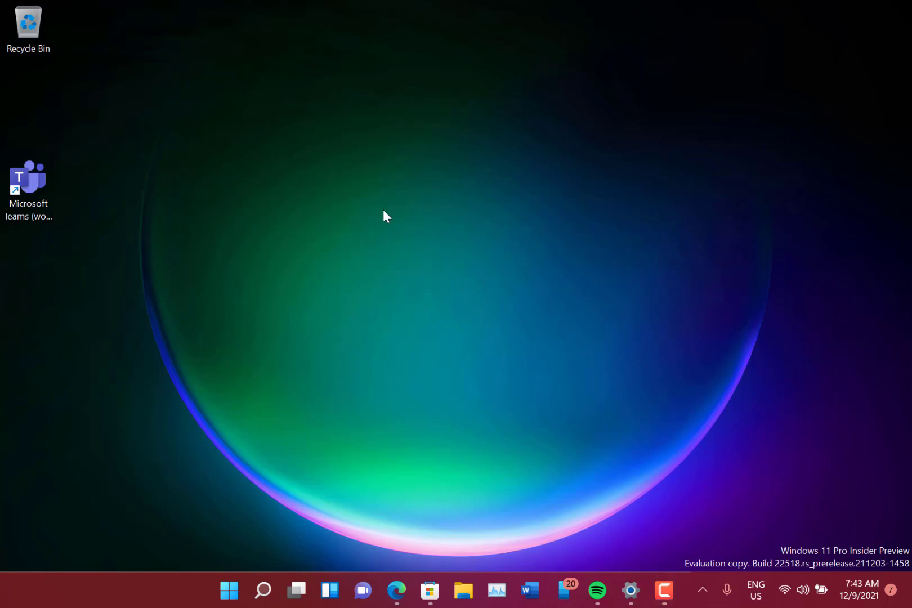
Open Personalise from the desktop menu and show the Windows spotlight lock screen background choices.
right_click(386, 216)
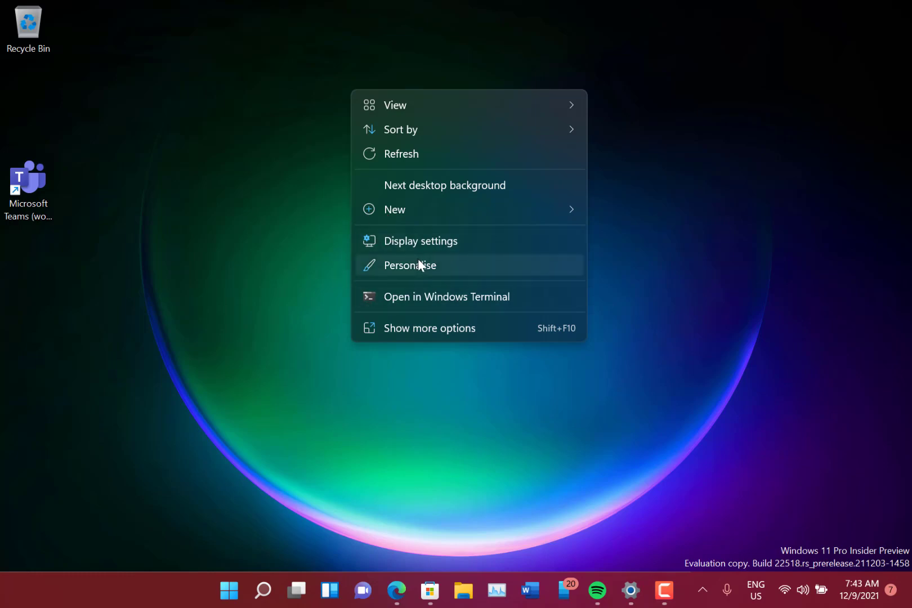
click(409, 265)
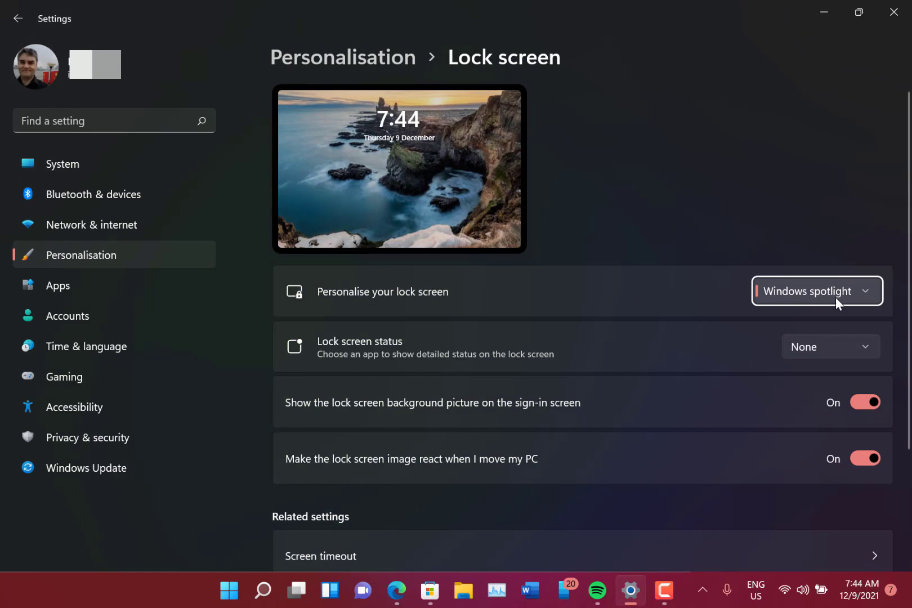
mouse_move(361, 232)
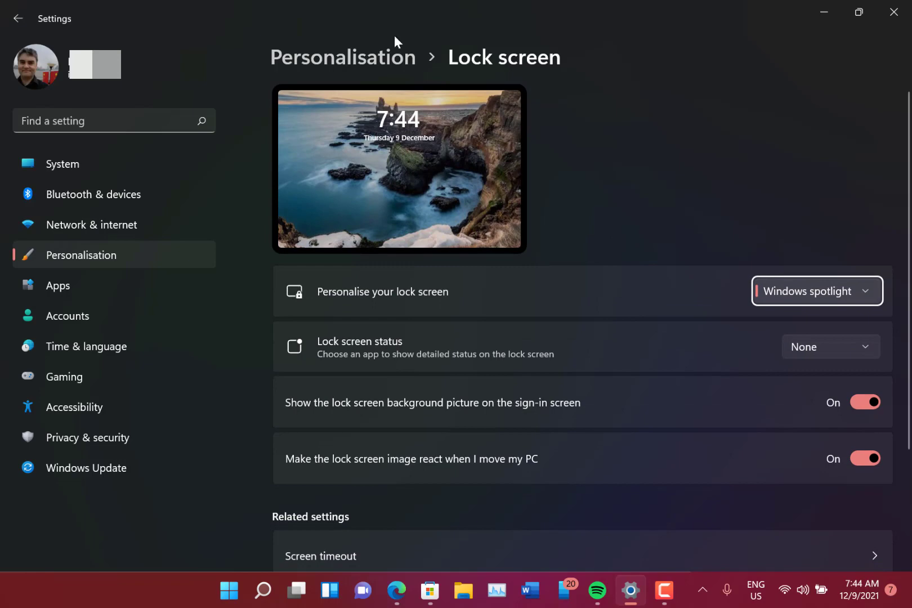
mouse_move(550, 346)
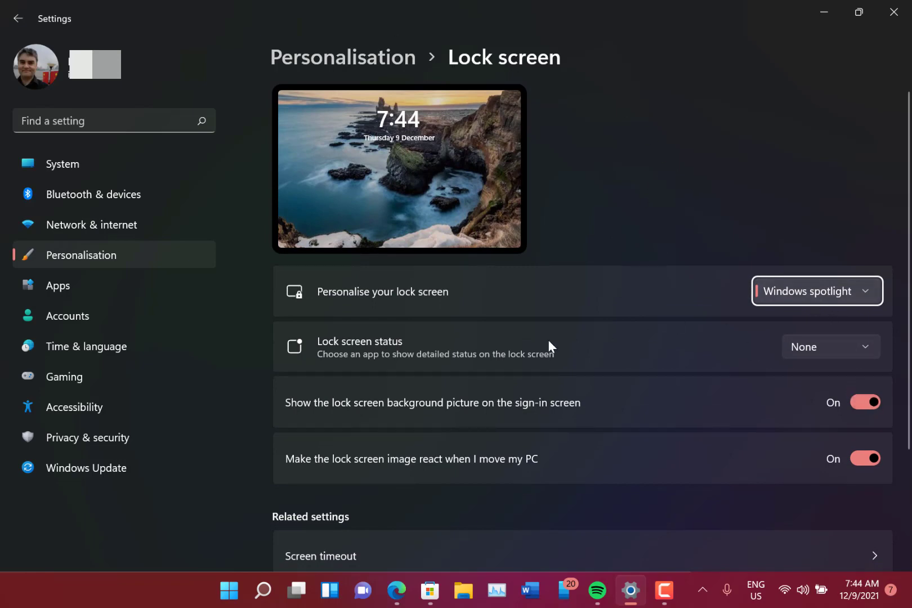
mouse_move(618, 341)
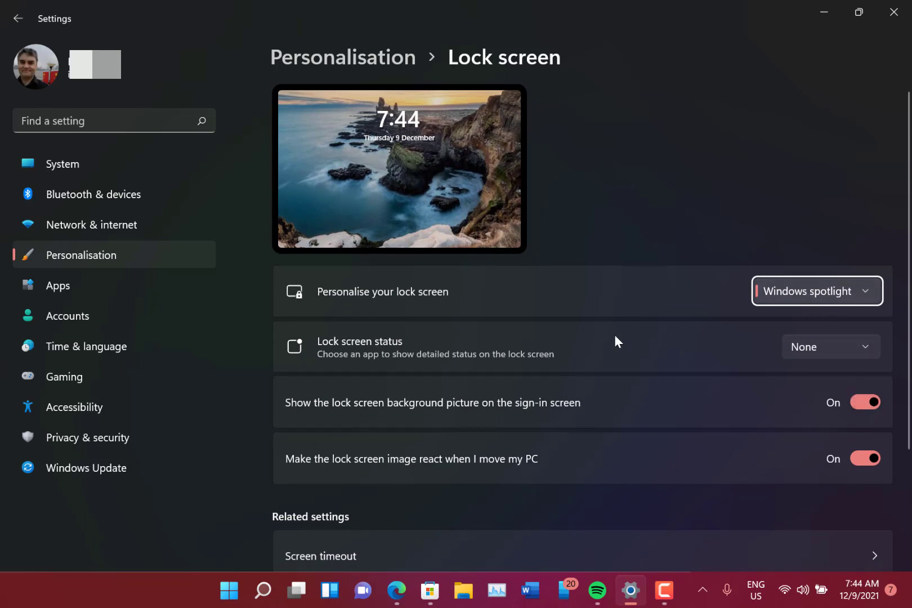
mouse_move(686, 214)
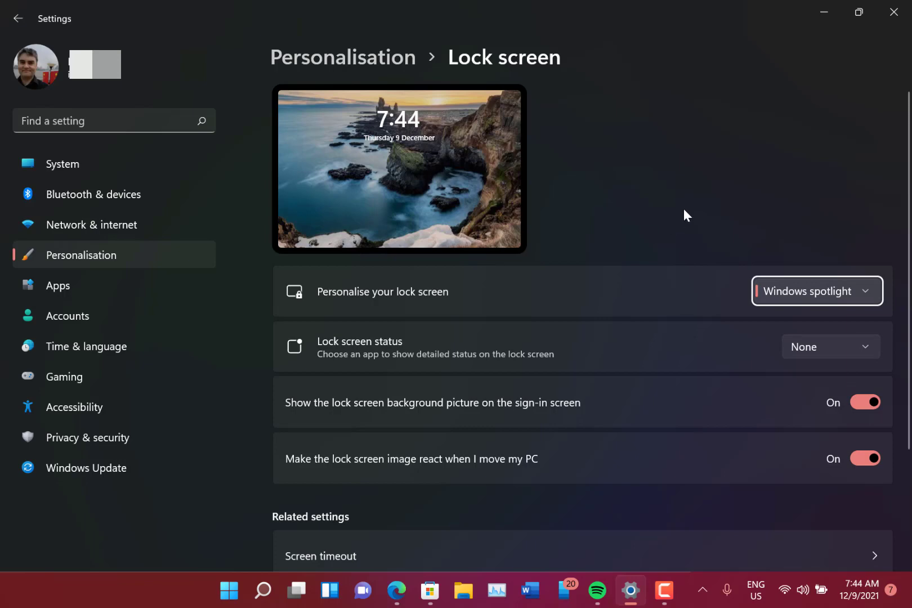
click(816, 291)
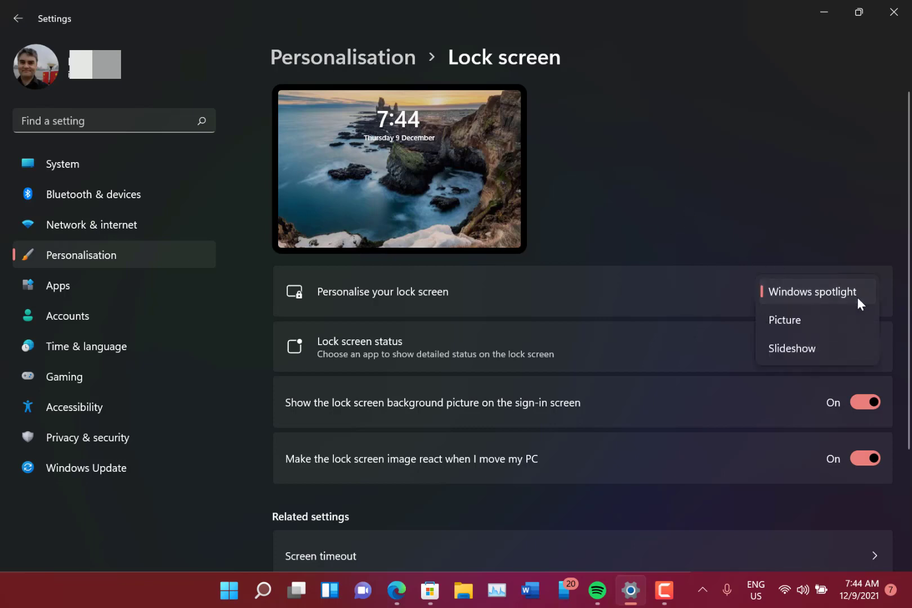
Dismiss the lock screen background list, leaving Windows spotlight selected.
click(812, 291)
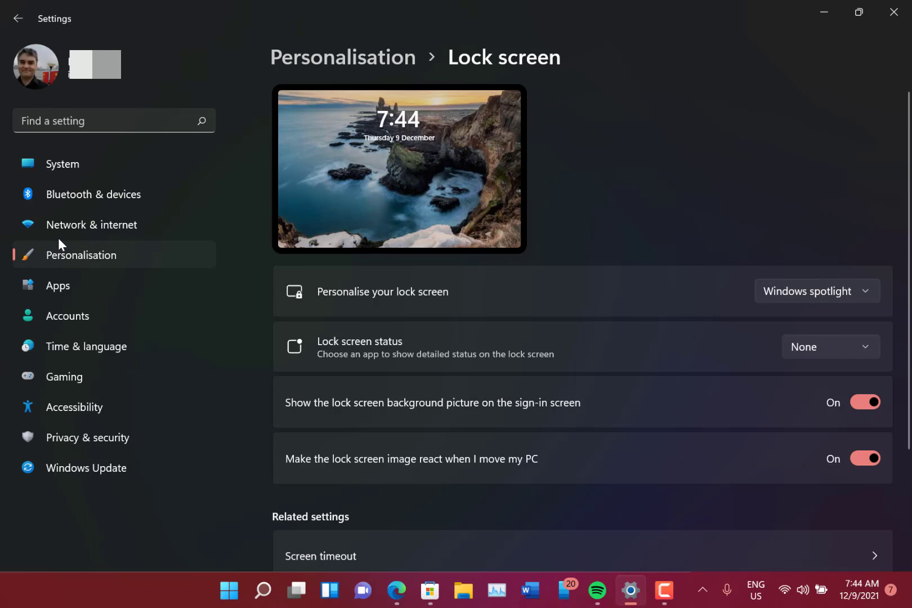
mouse_move(373, 48)
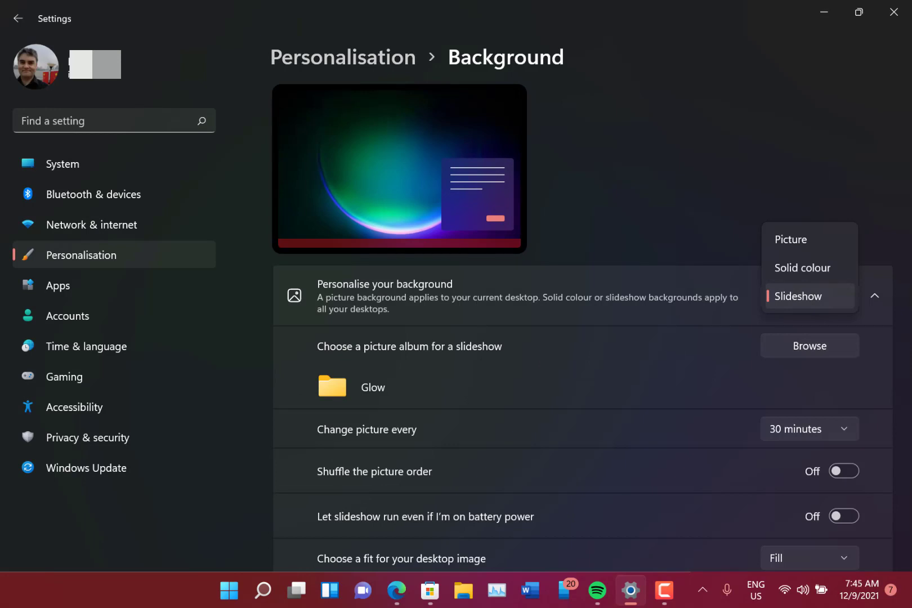
mouse_move(212, 512)
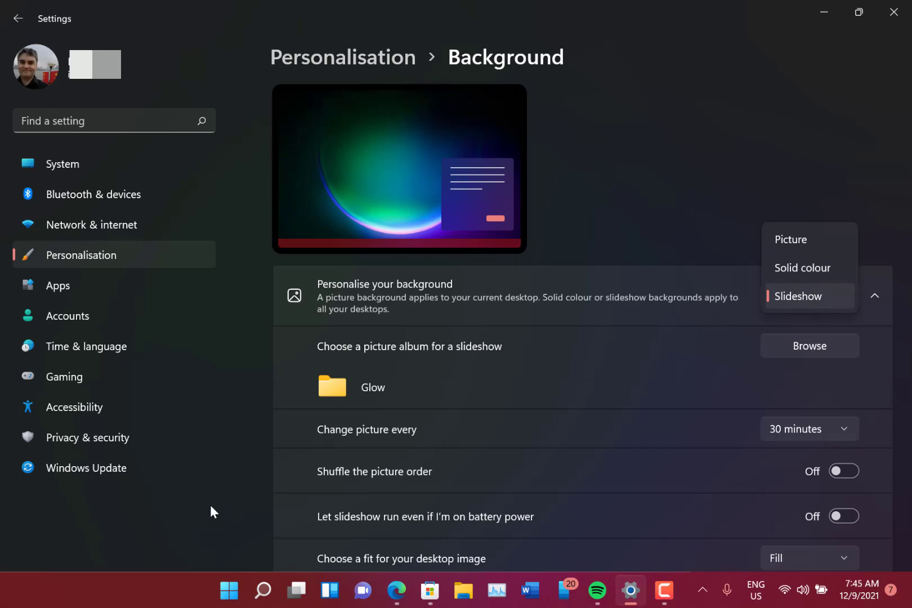
mouse_move(458, 265)
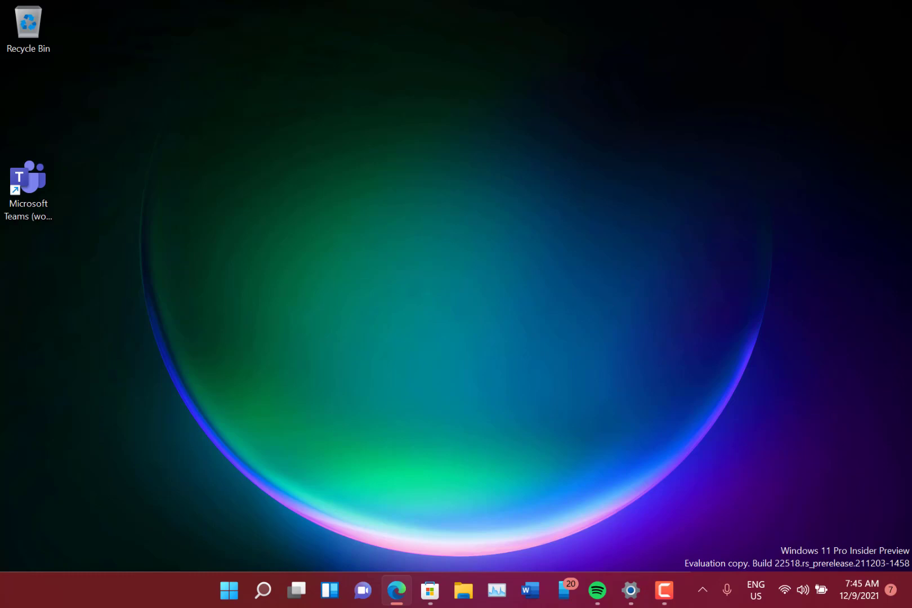
View the Insider Blog's Weather-2.png widgets screenshot full size in Edge, then close Edge.
click(397, 589)
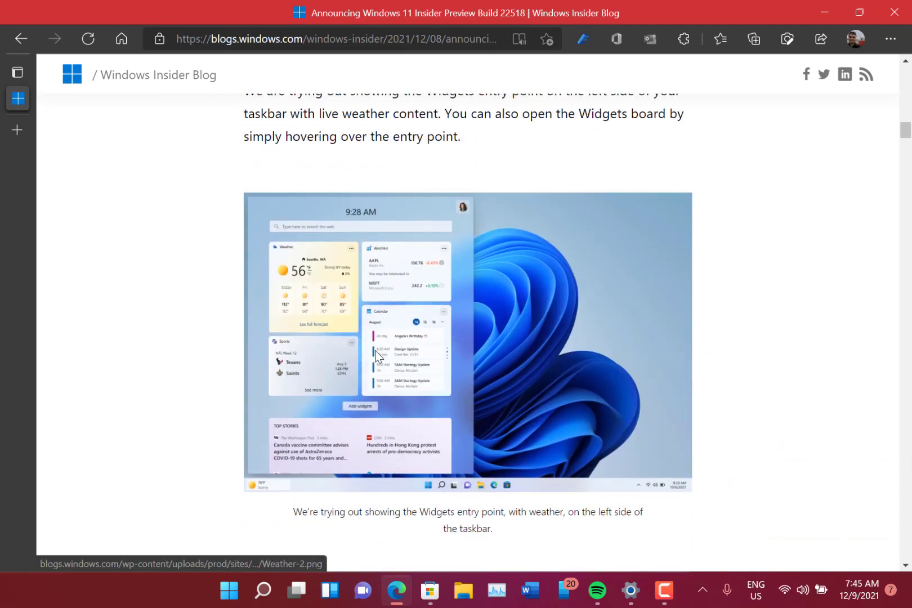
click(346, 419)
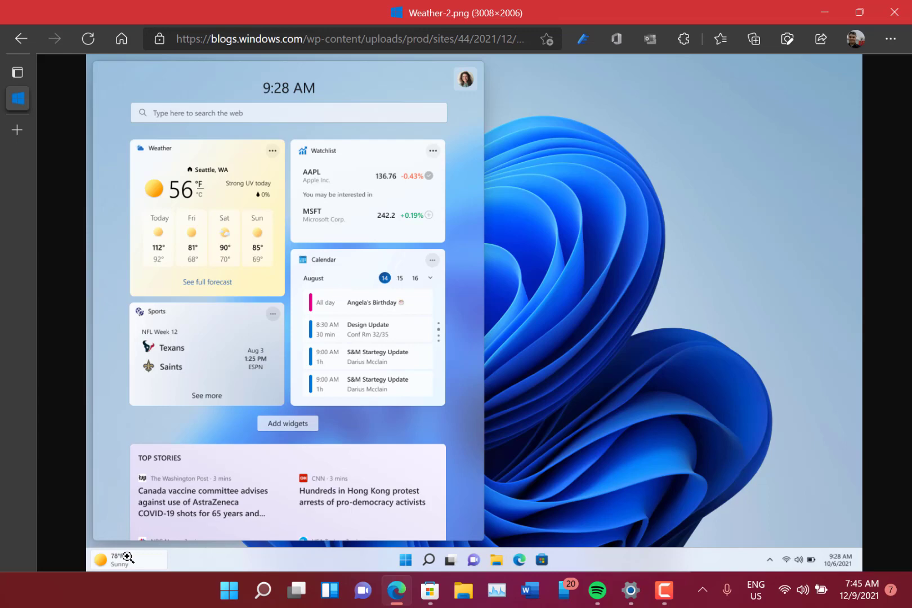
mouse_move(32, 590)
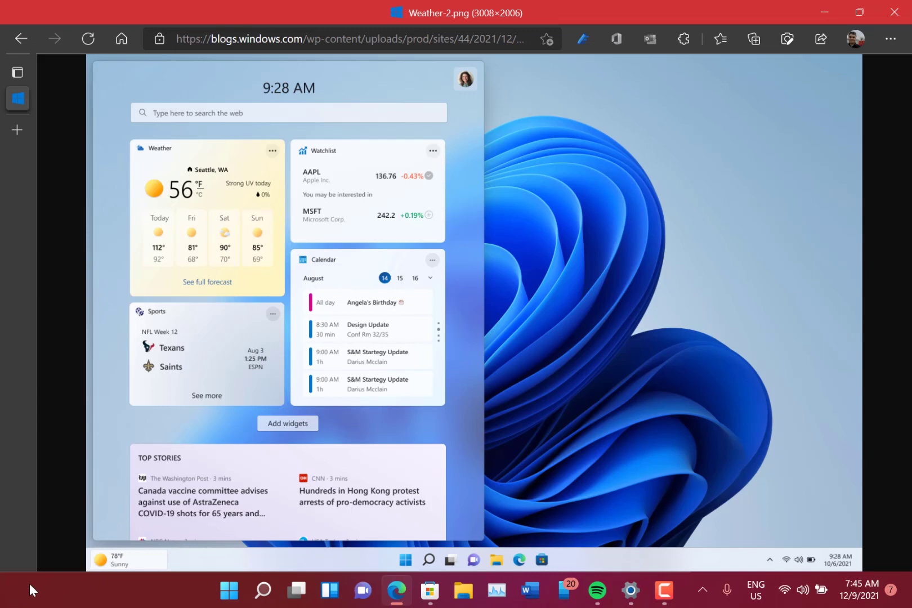
mouse_move(23, 594)
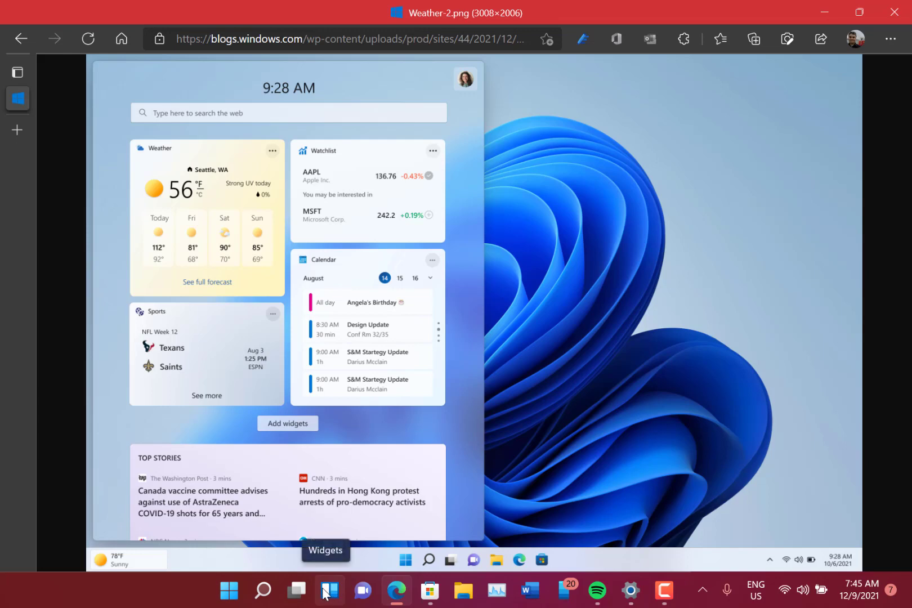
mouse_move(463, 596)
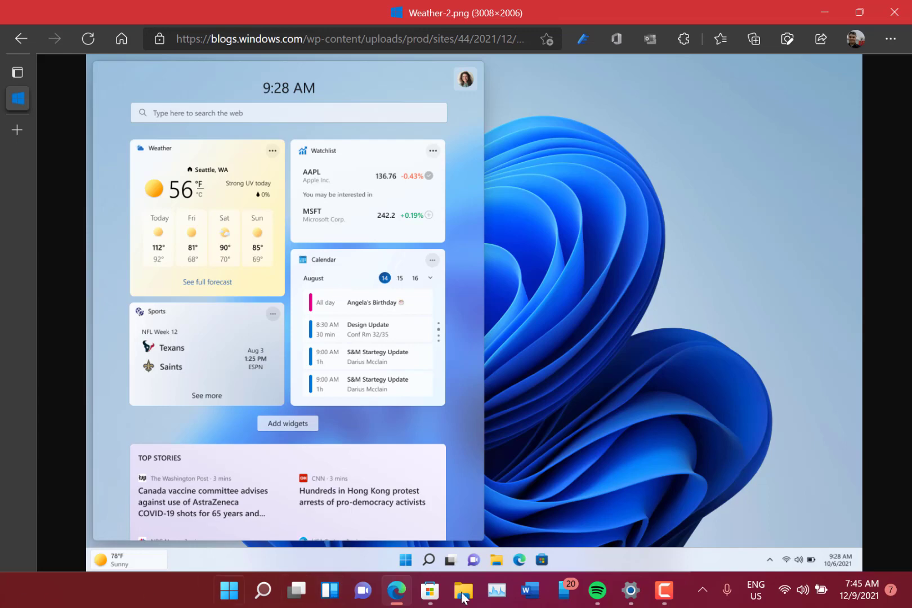
mouse_move(94, 549)
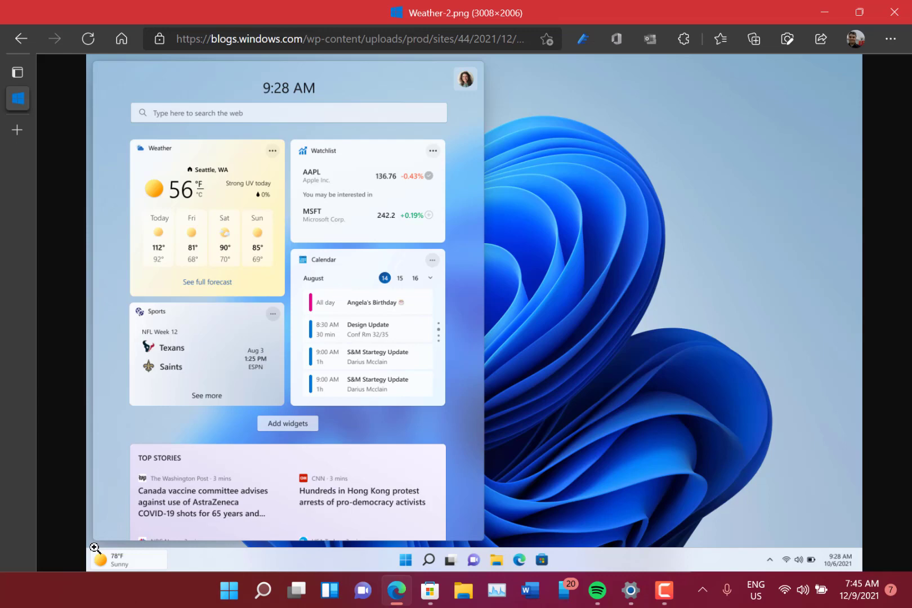
mouse_move(481, 267)
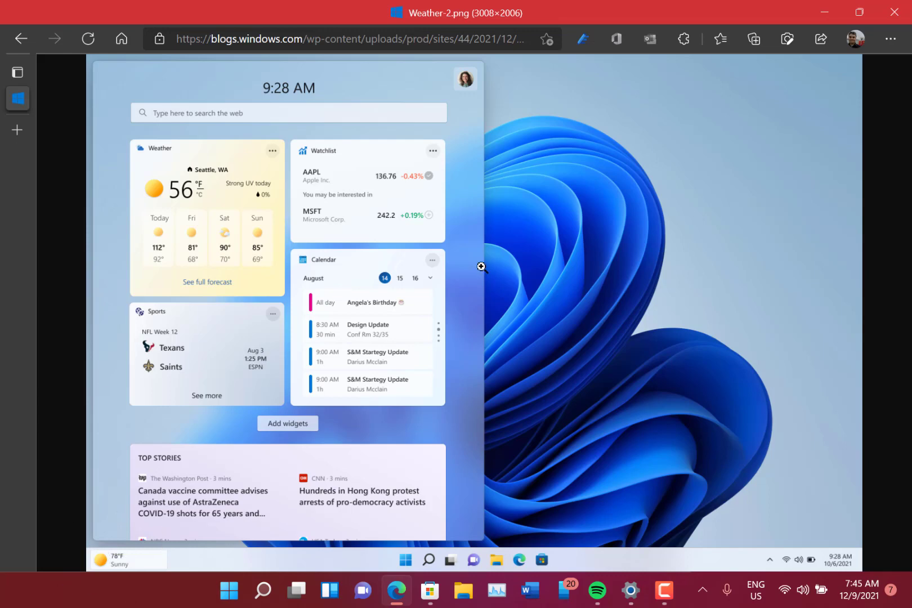
click(894, 12)
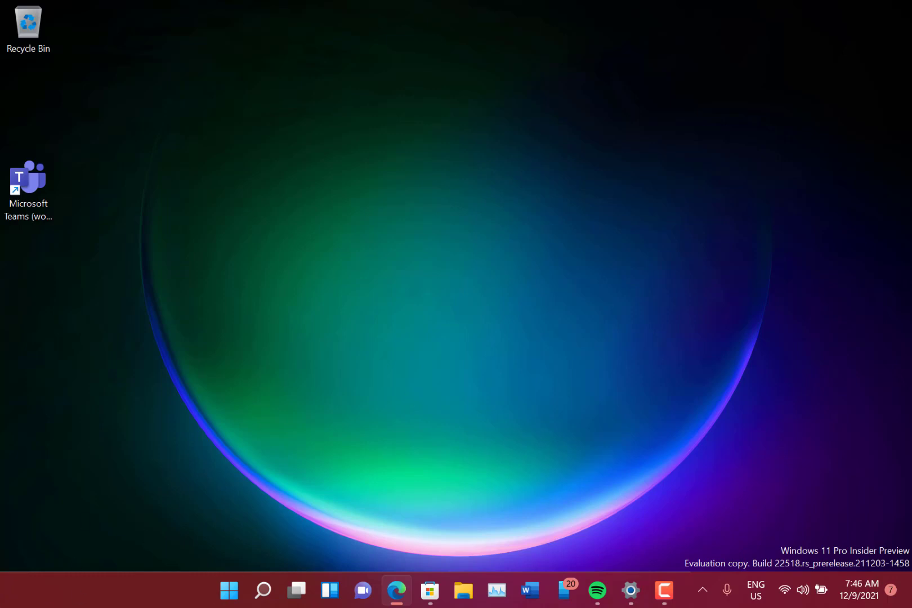
mouse_move(68, 161)
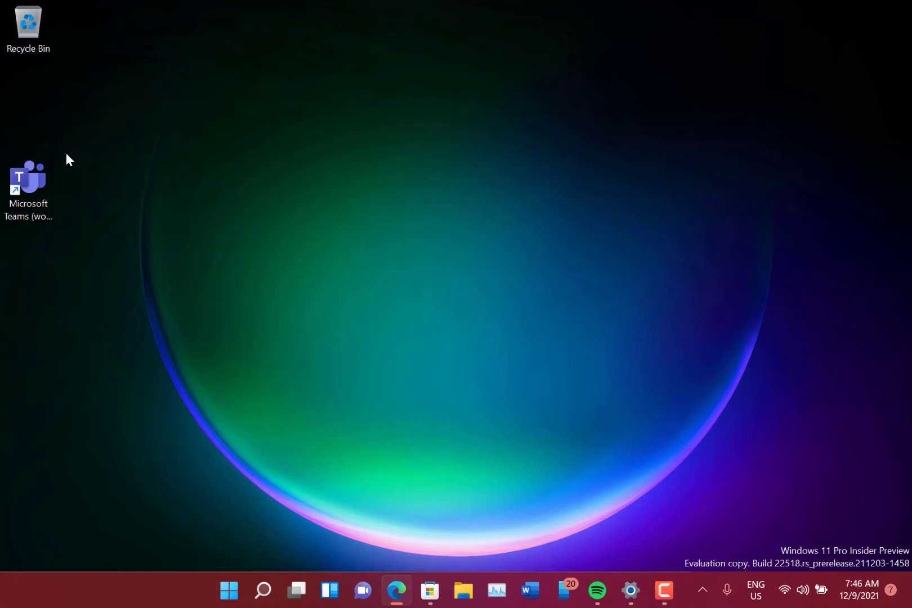
mouse_move(631, 590)
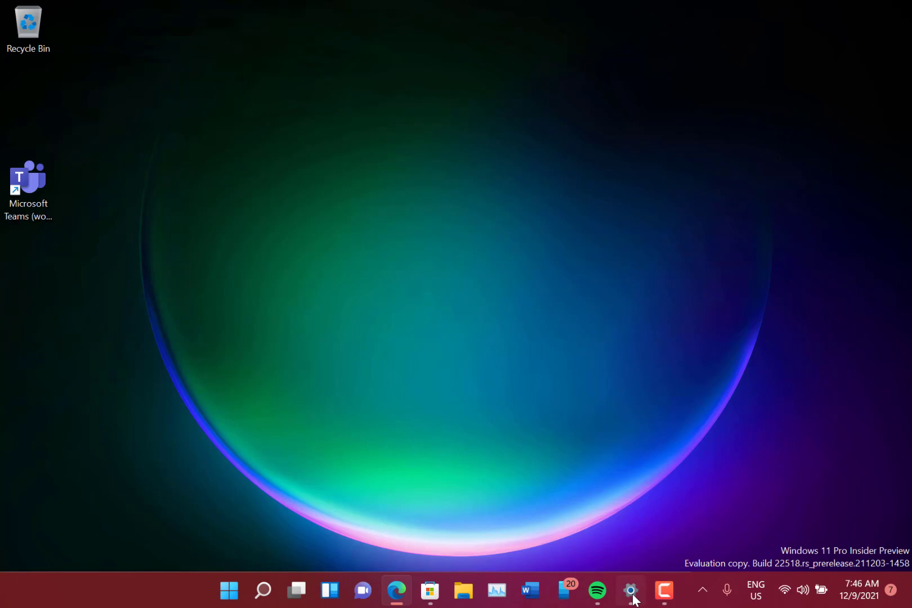
Open Settings from the taskbar and start searching for voice access.
click(630, 589)
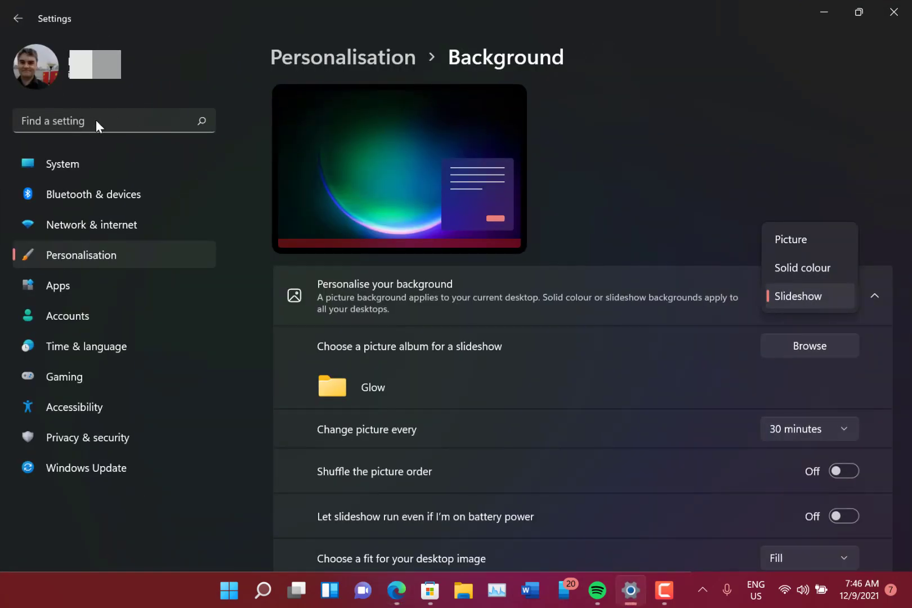
click(74, 406)
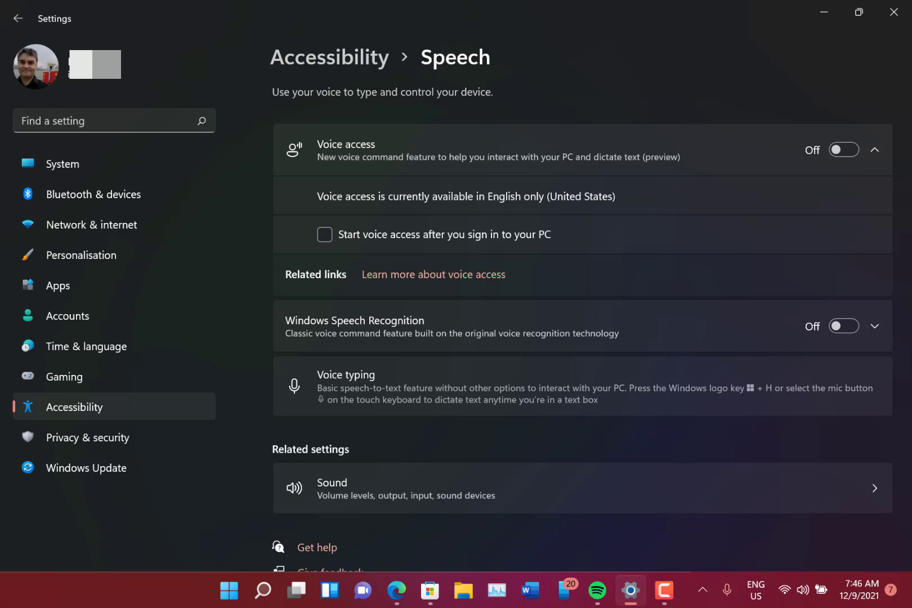
mouse_move(860, 167)
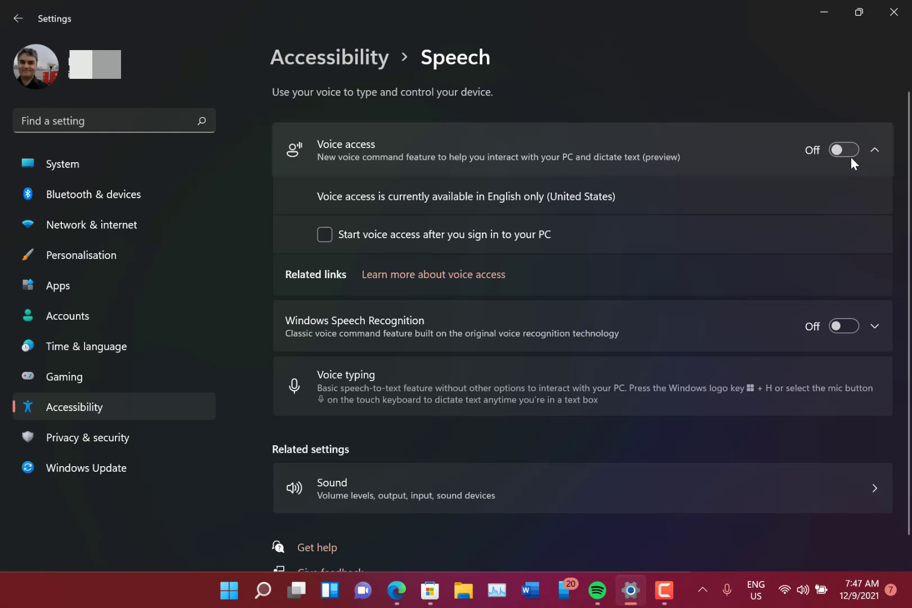
click(844, 150)
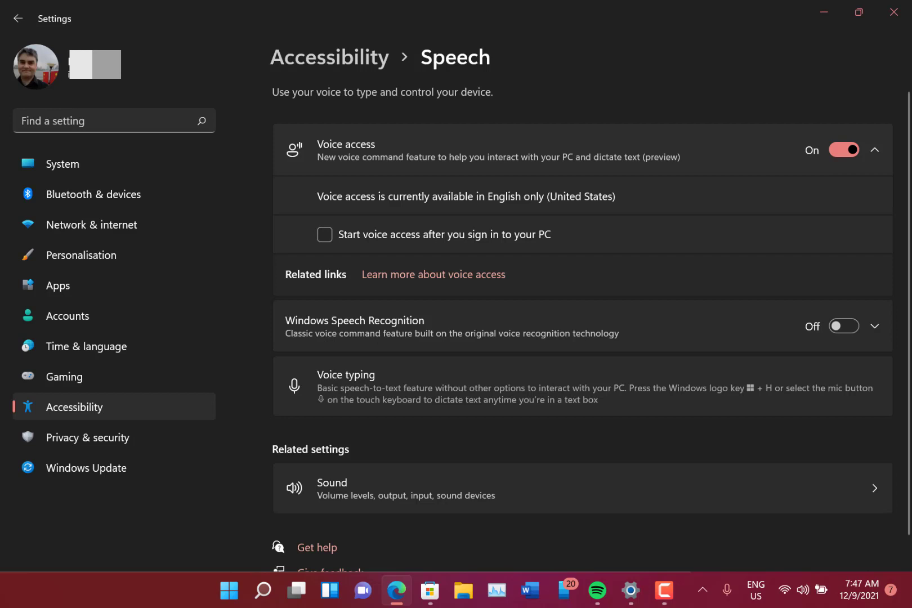
mouse_move(117, 437)
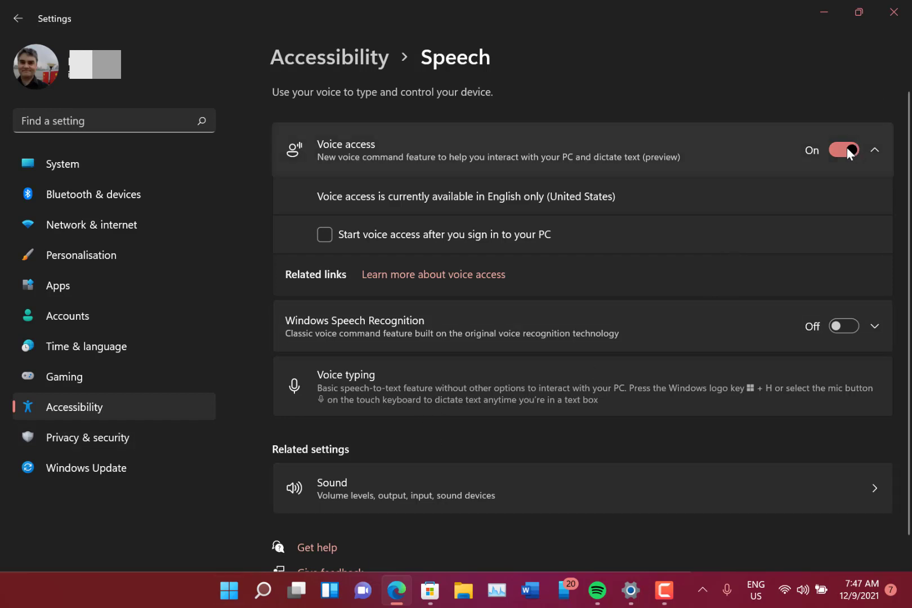
click(844, 149)
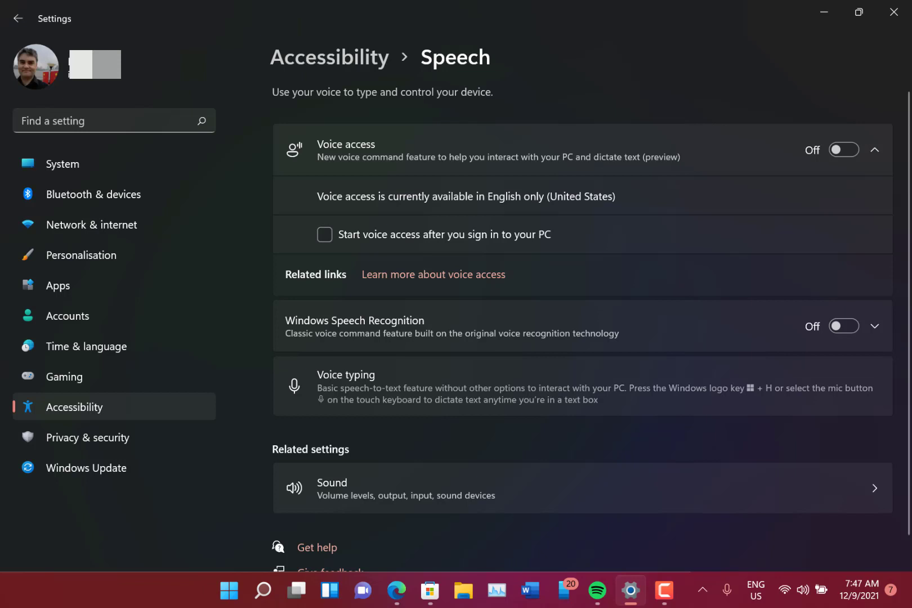
mouse_move(792, 184)
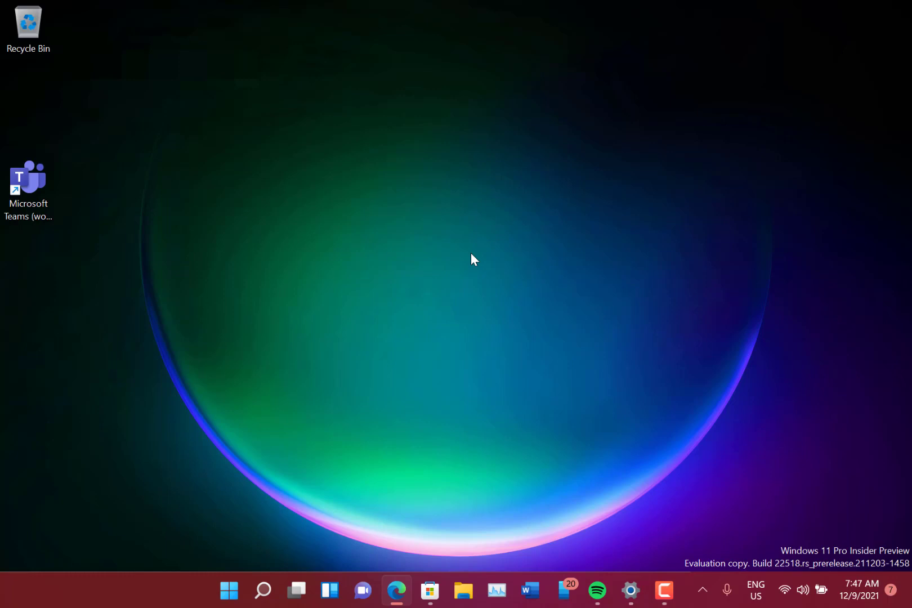
mouse_move(80, 45)
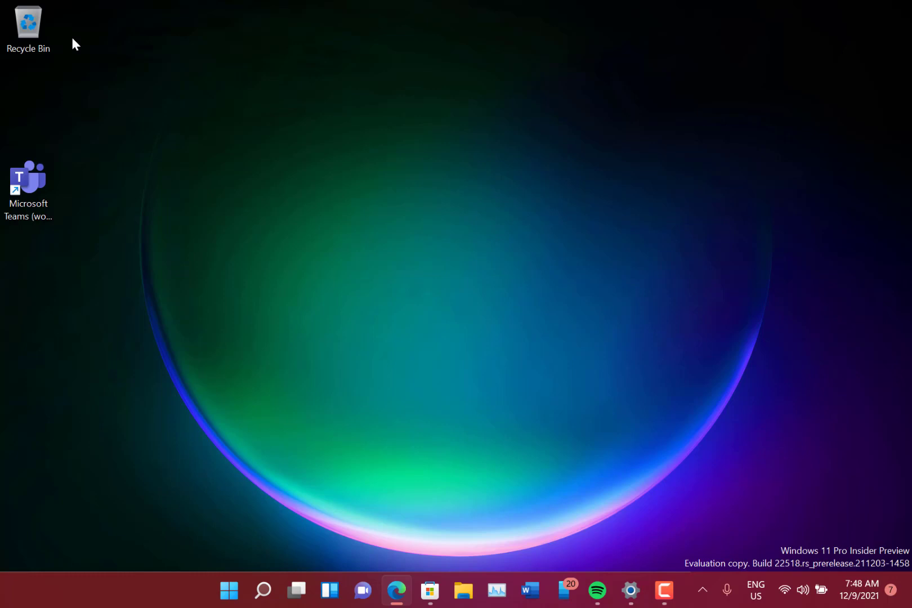
Show the keyboard layout flyout with English (United States) and English (United Kingdom).
click(754, 590)
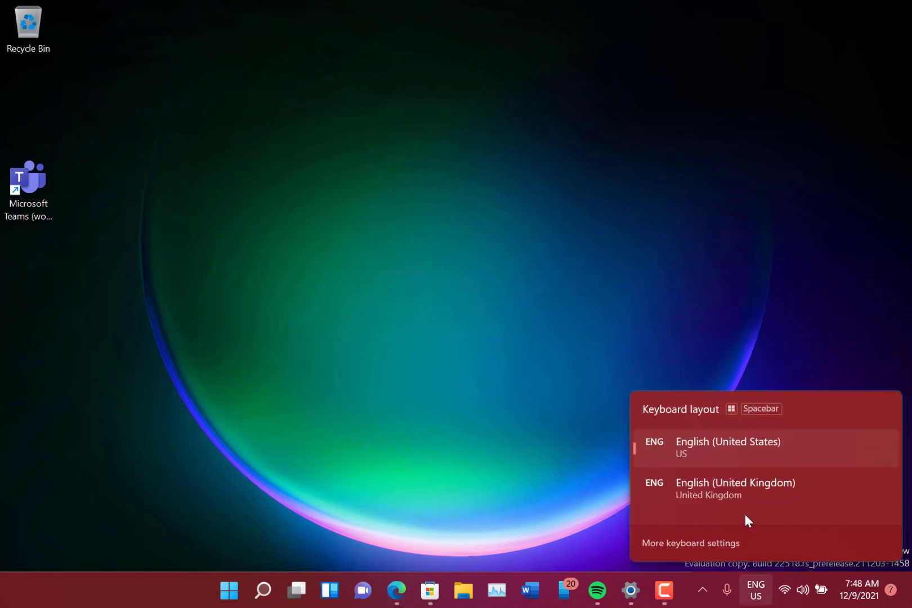
mouse_move(715, 462)
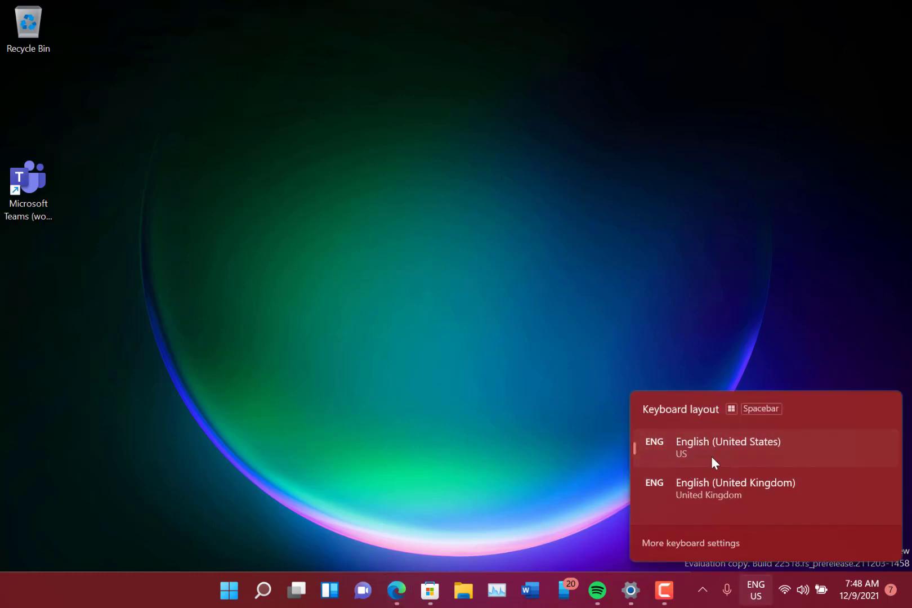
mouse_move(691, 483)
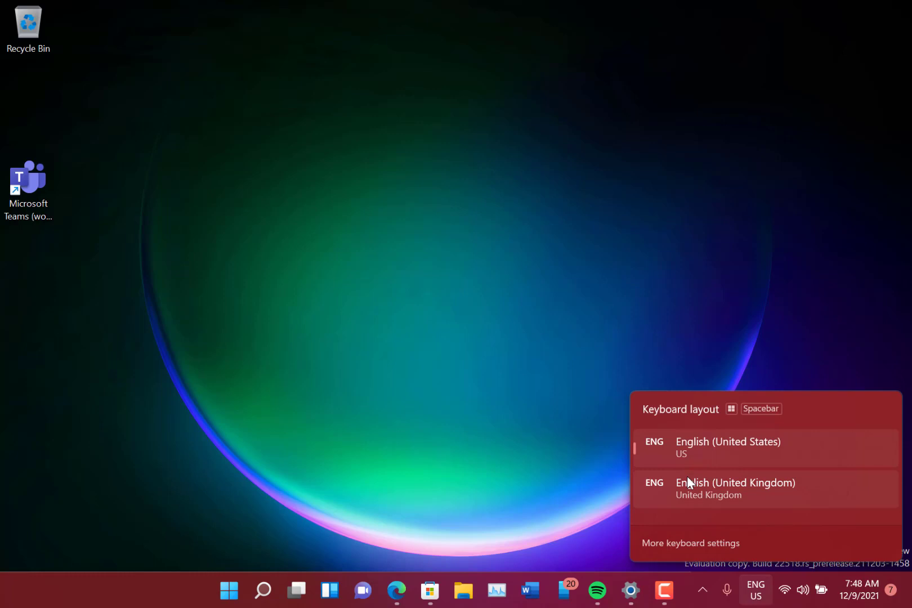
mouse_move(689, 489)
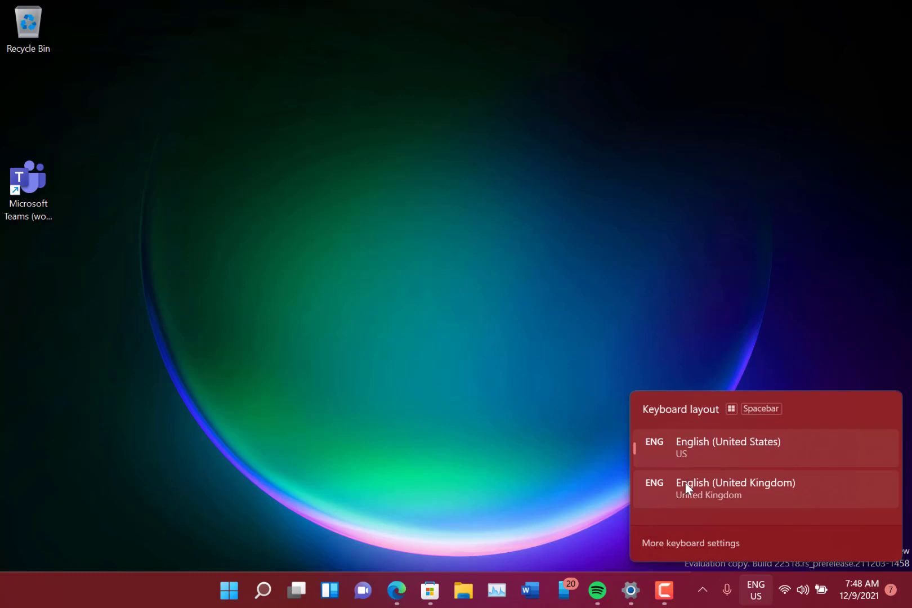
mouse_move(541, 413)
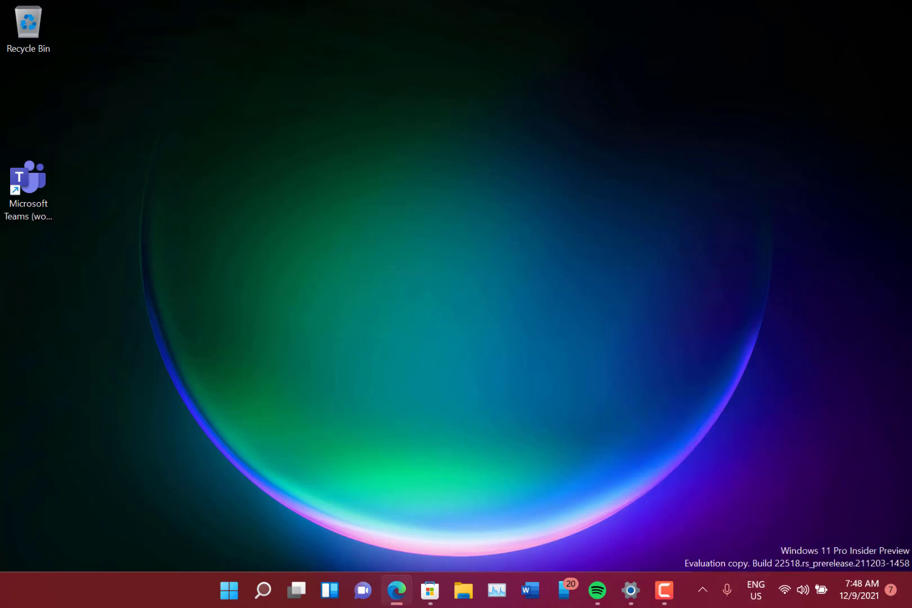
mouse_move(293, 324)
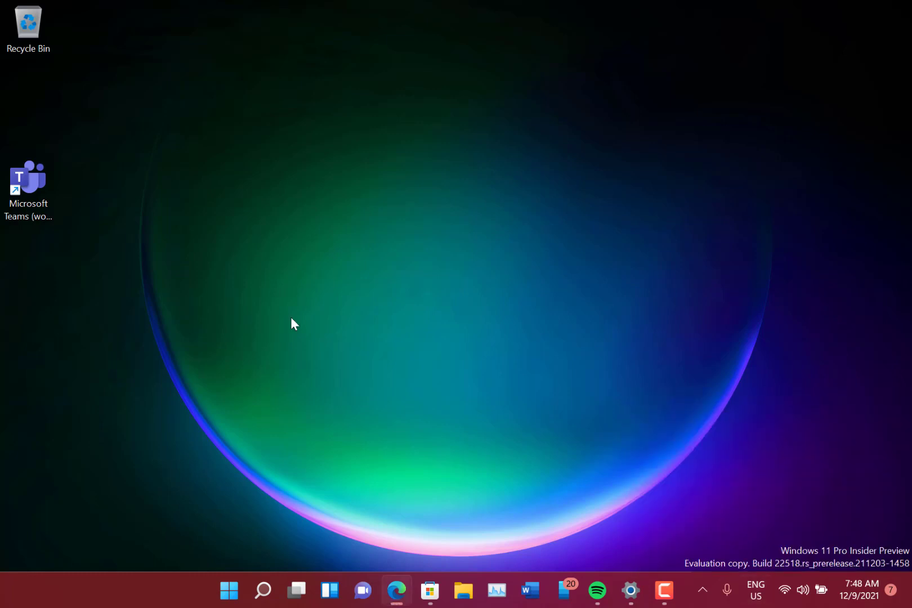
mouse_move(429, 196)
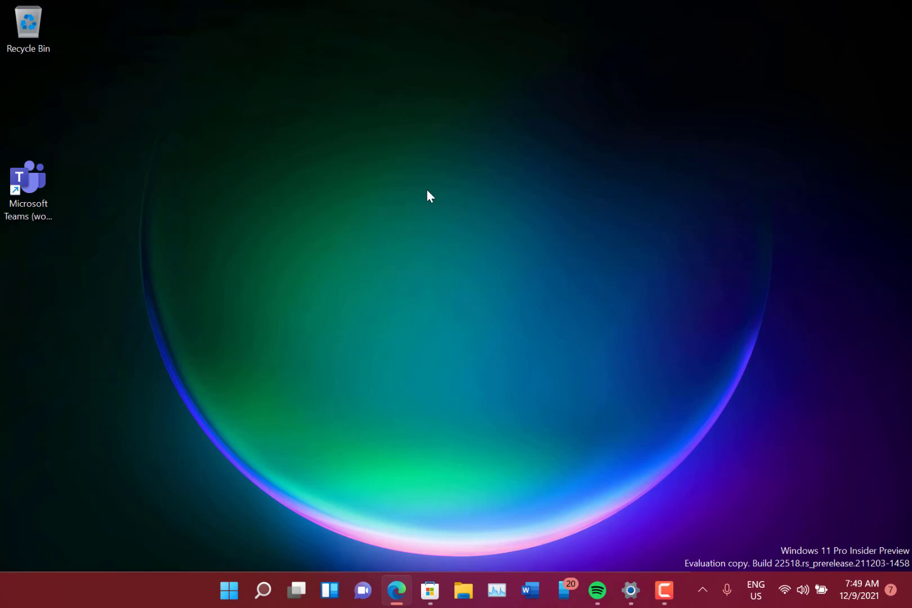
mouse_move(293, 552)
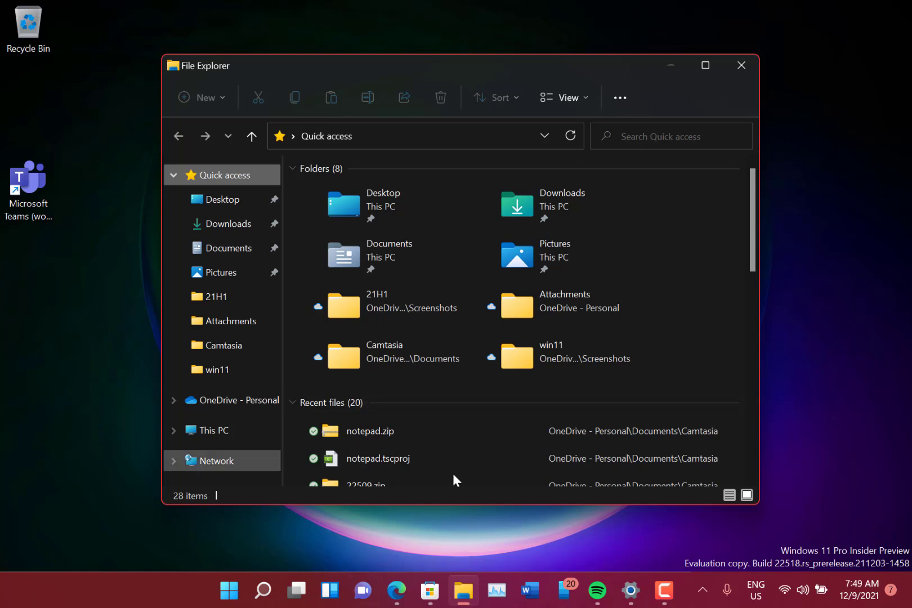
mouse_move(115, 519)
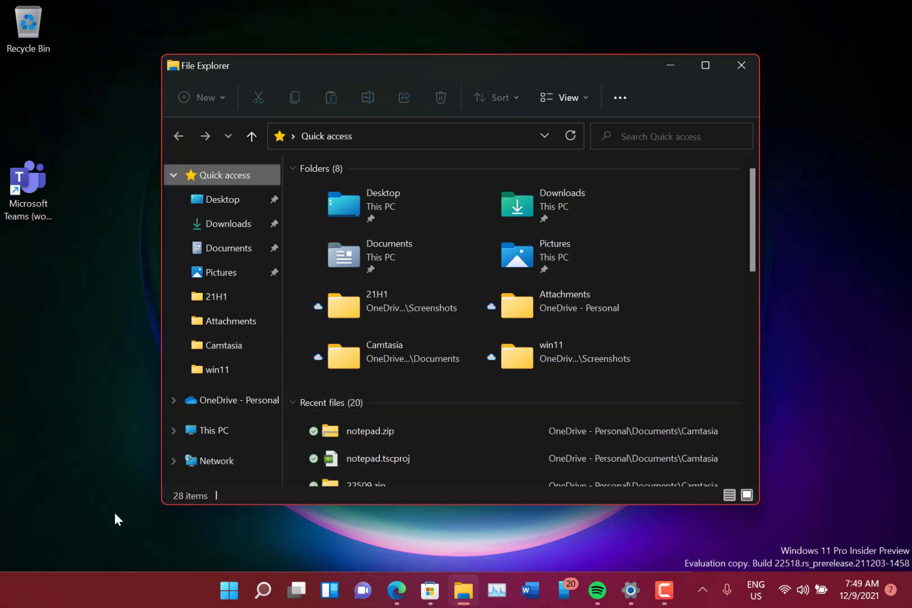